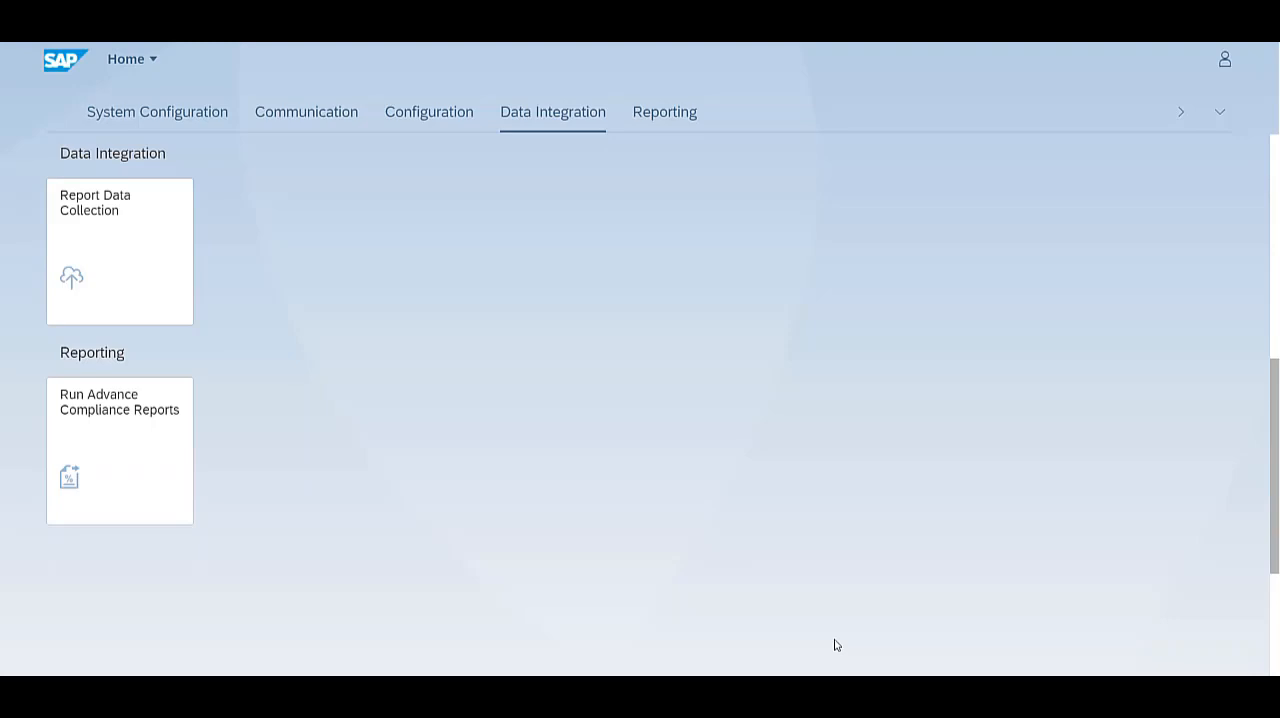
pyautogui.moveTo(140, 276)
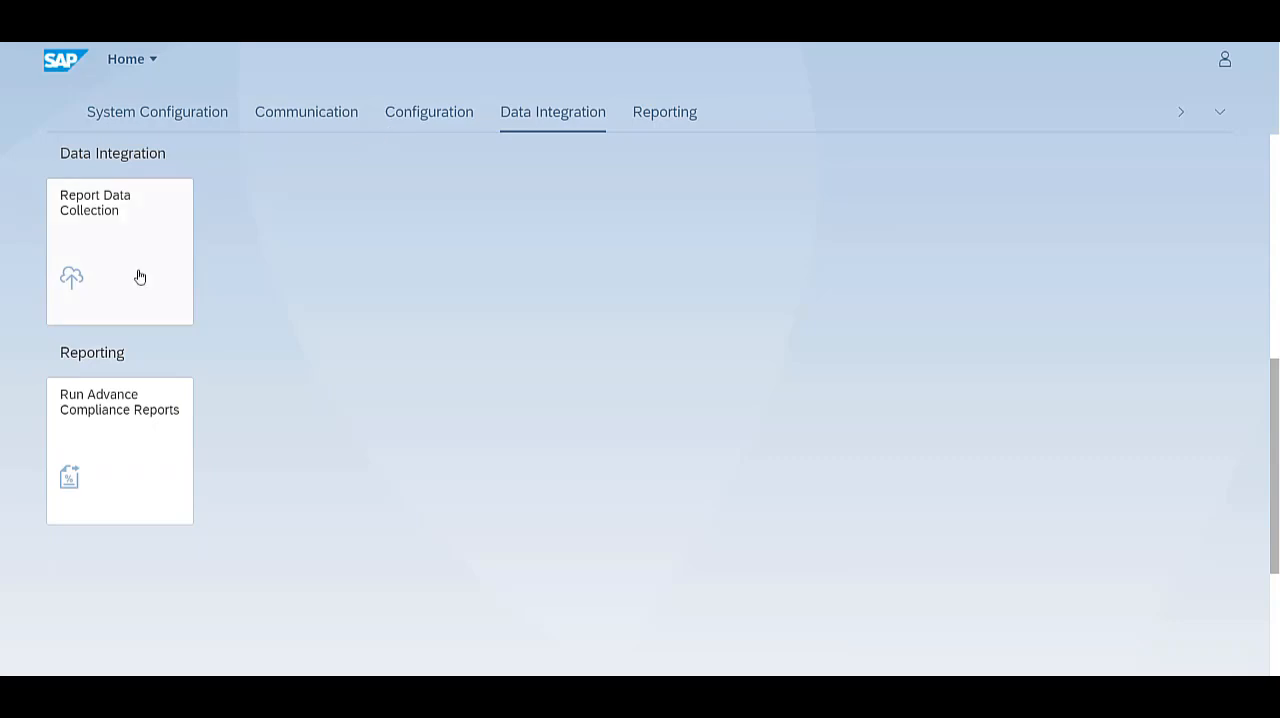
pyautogui.moveTo(110, 282)
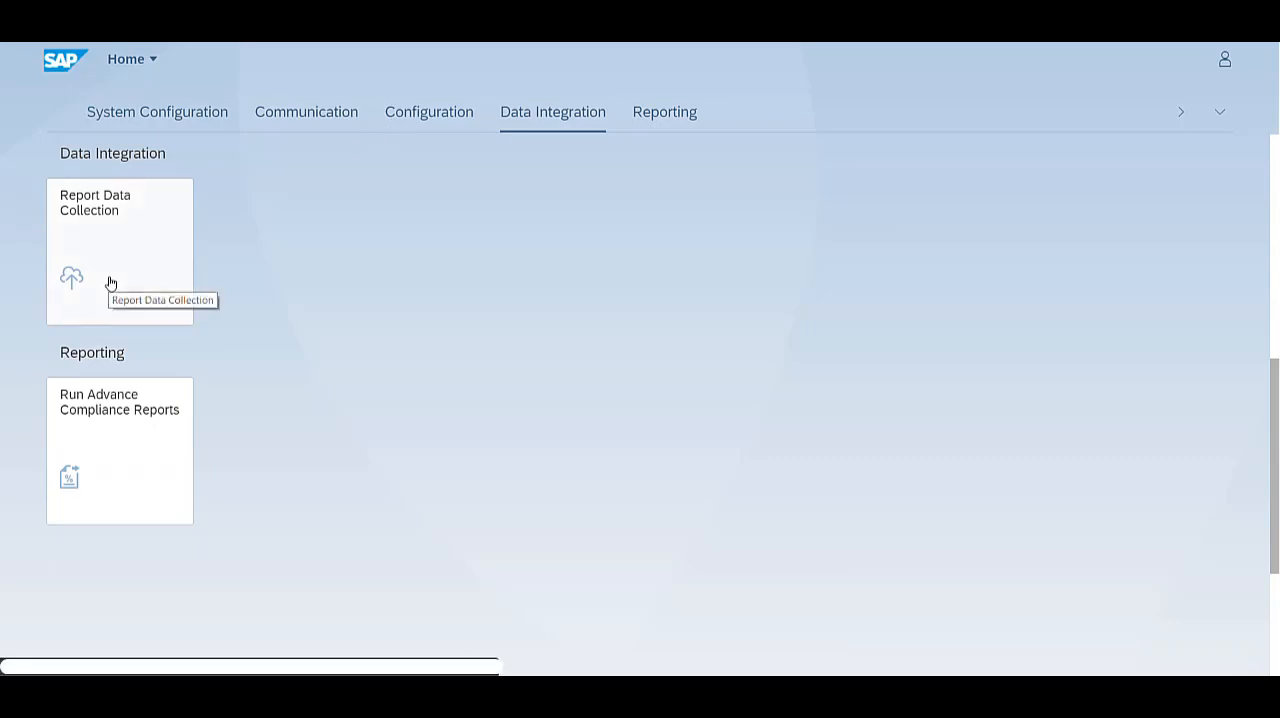
# Step: Launch Report Data Collection and run the filter to list the two completed GB VAT DCL uploads
pyautogui.click(120, 250)
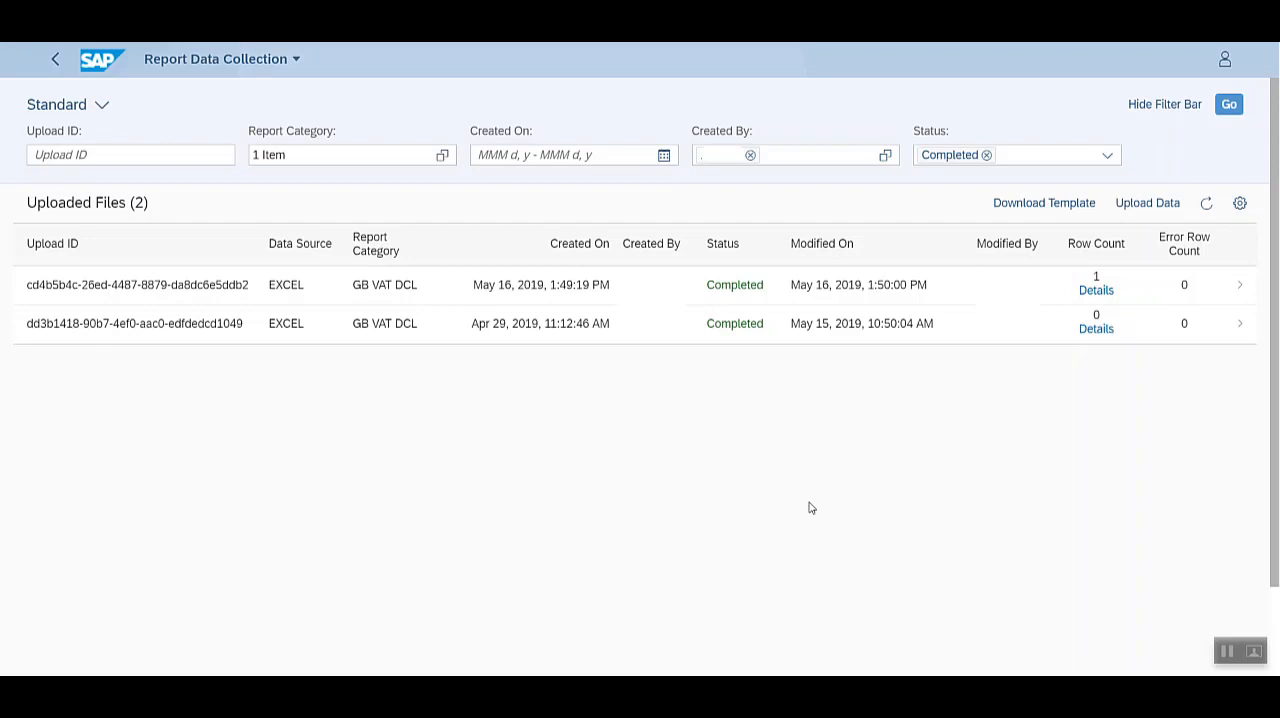
pyautogui.moveTo(404, 110)
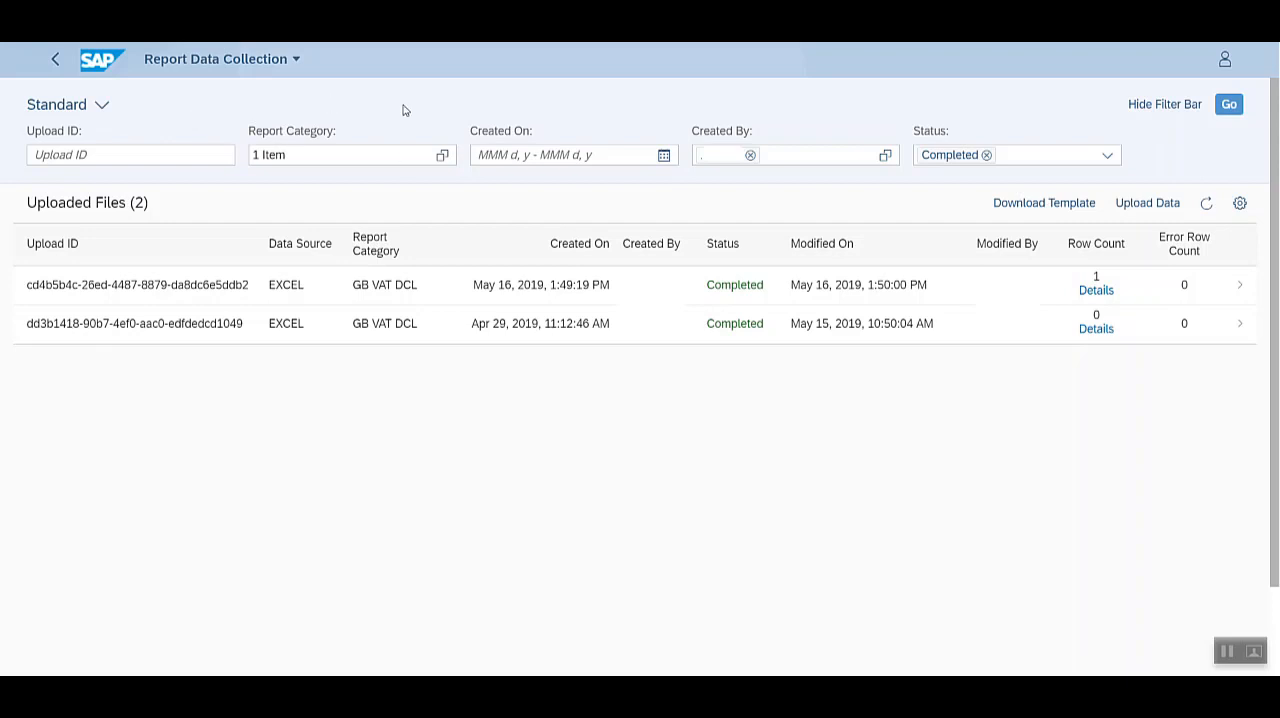
pyautogui.click(130, 154)
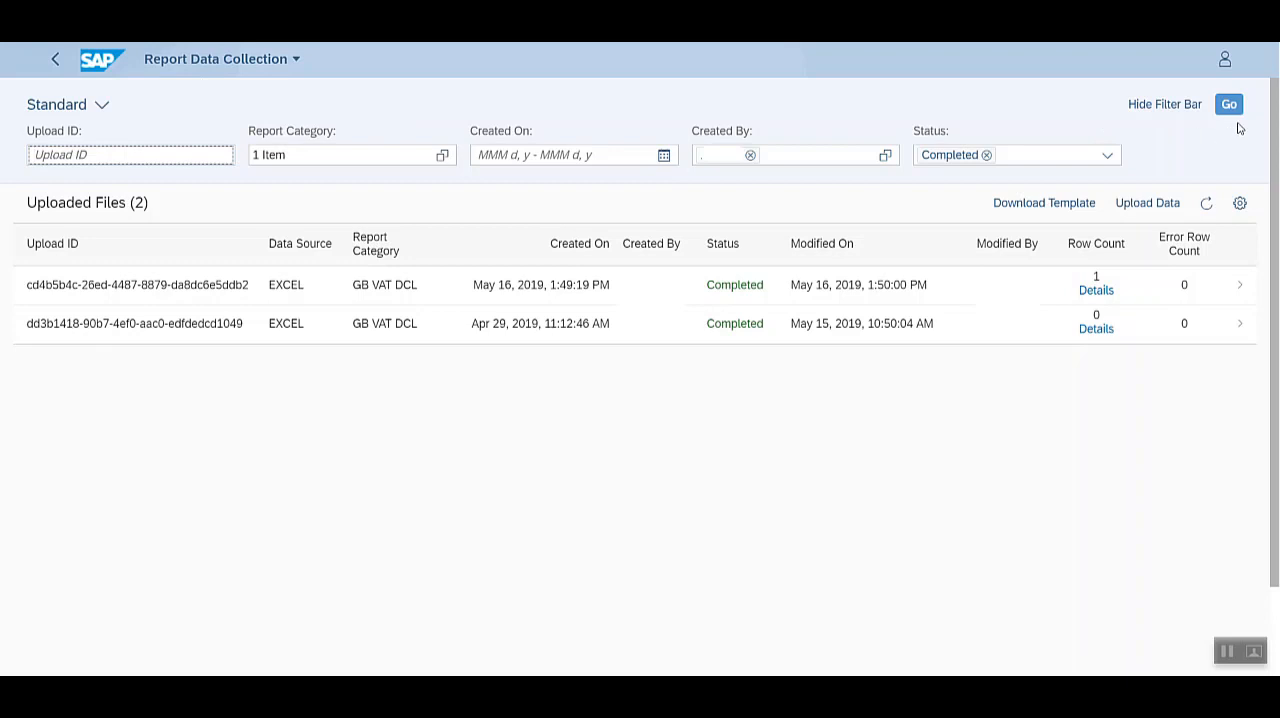
pyautogui.moveTo(348, 208)
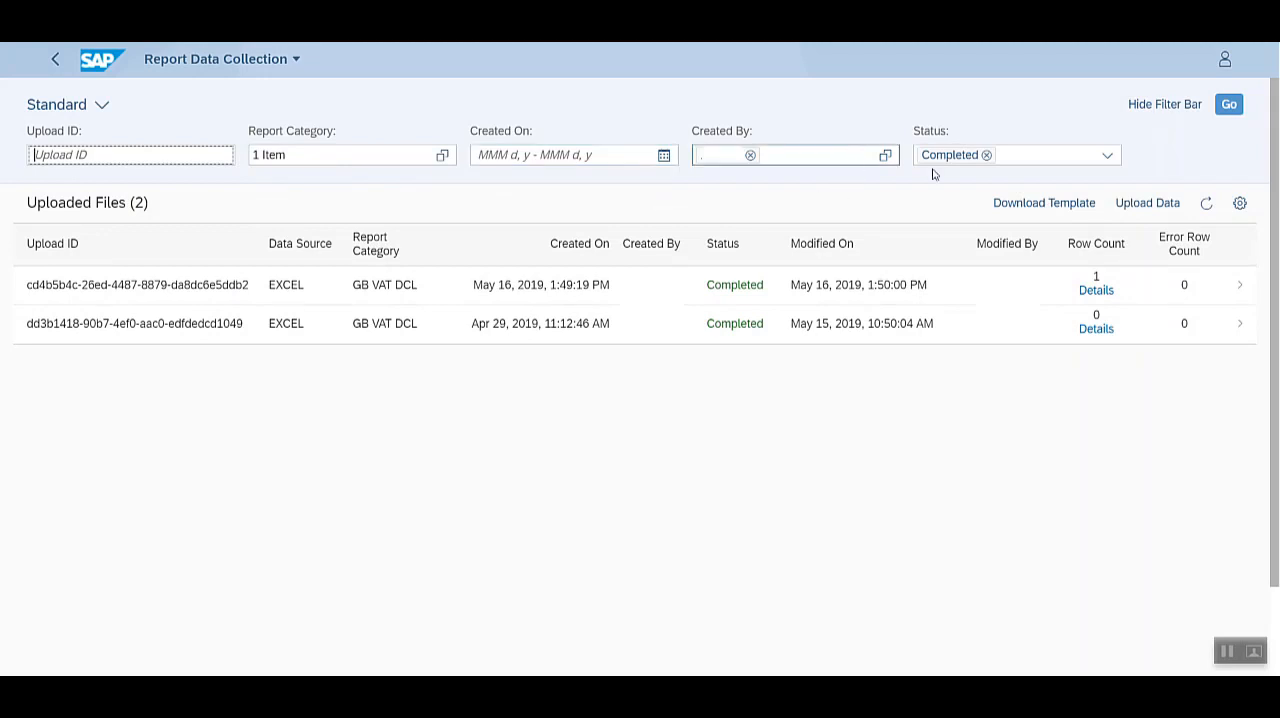
pyautogui.moveTo(920, 192)
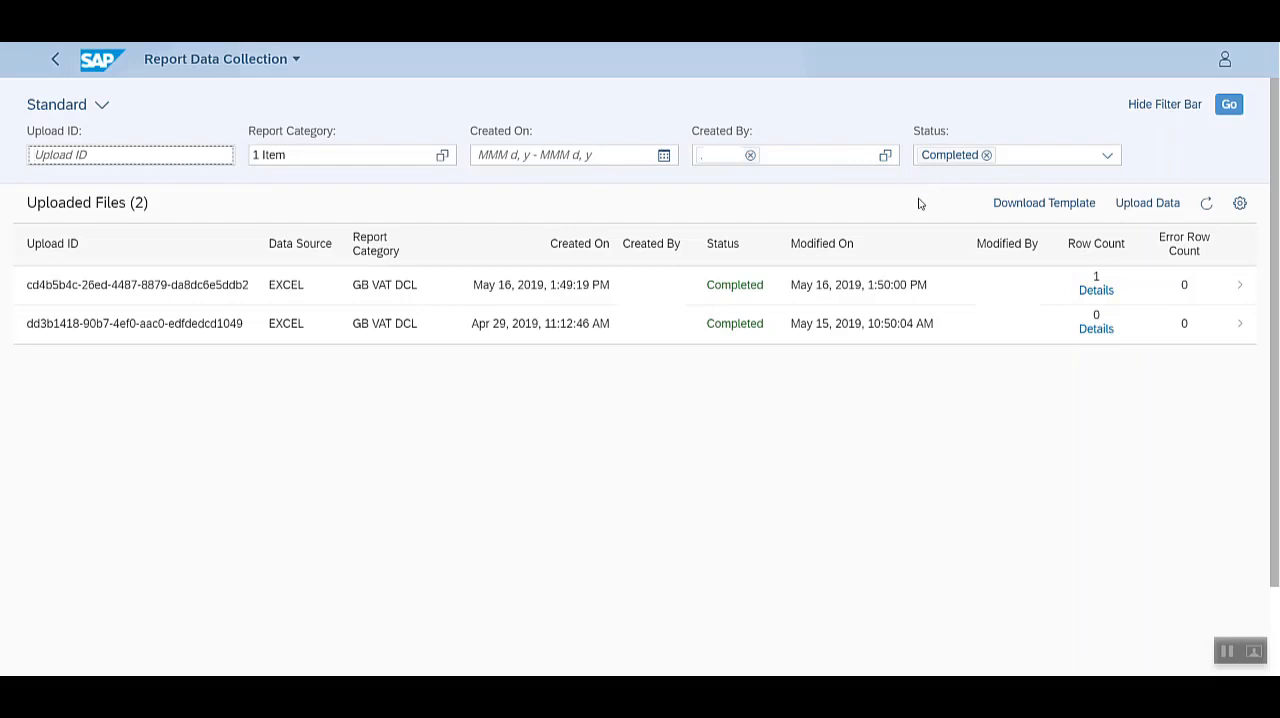
# Step: Download the Excel upload template for report category GB_VAT_DCL
pyautogui.click(1044, 202)
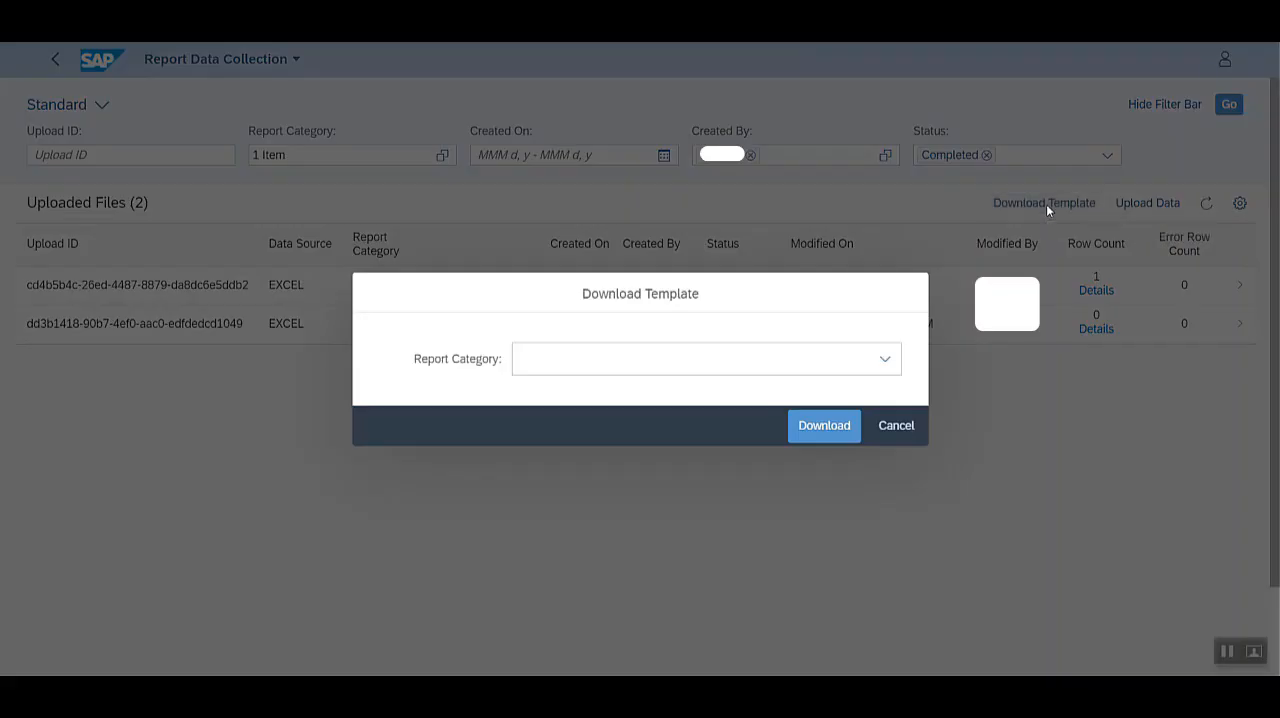
pyautogui.click(884, 358)
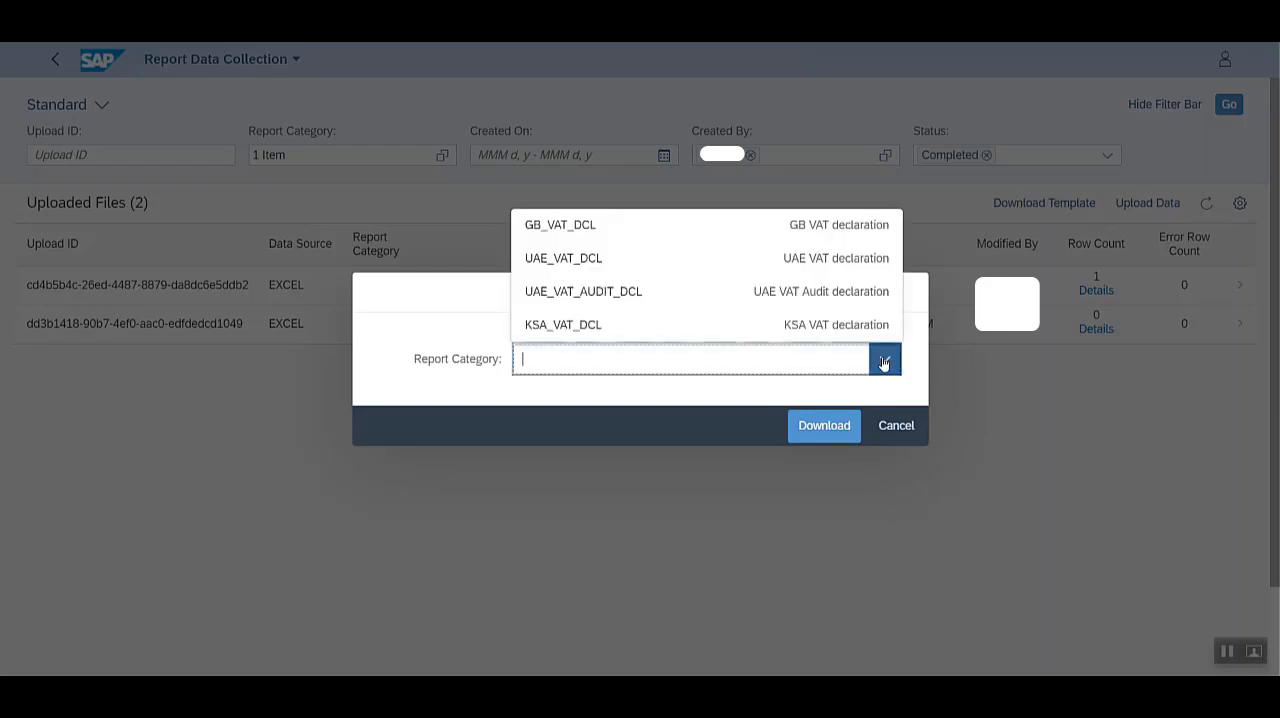
pyautogui.click(560, 224)
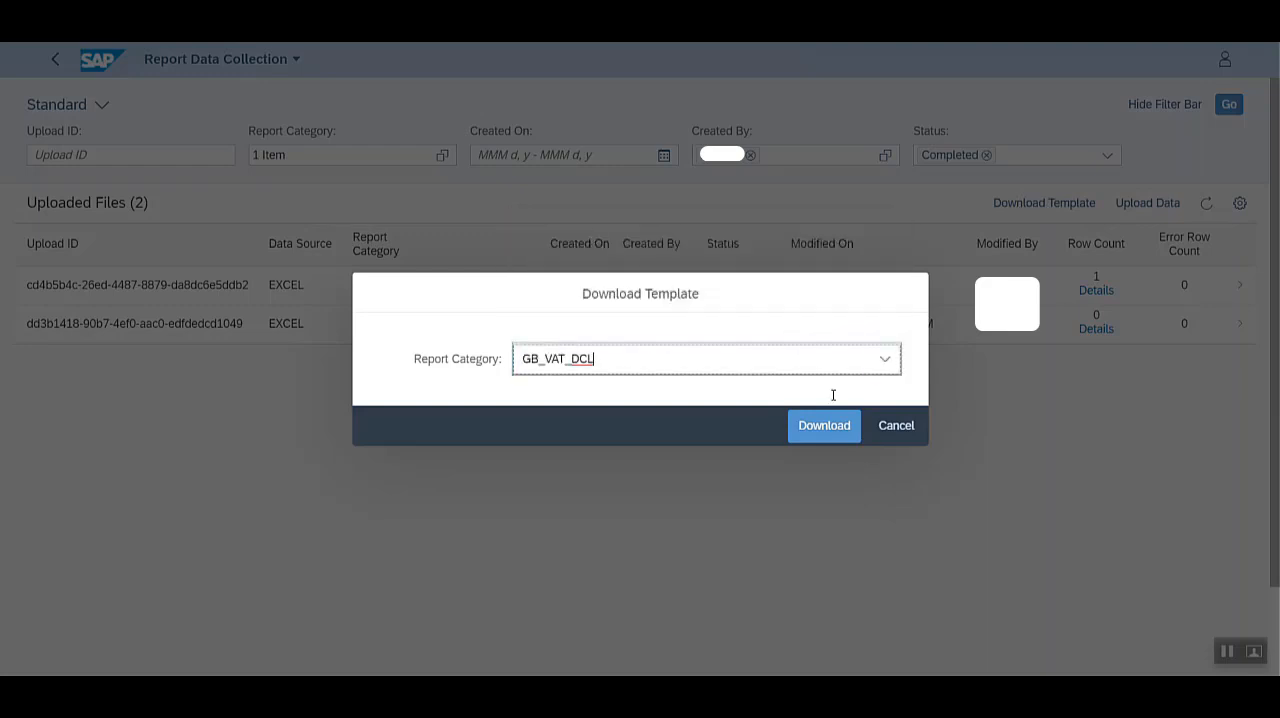
pyautogui.click(824, 426)
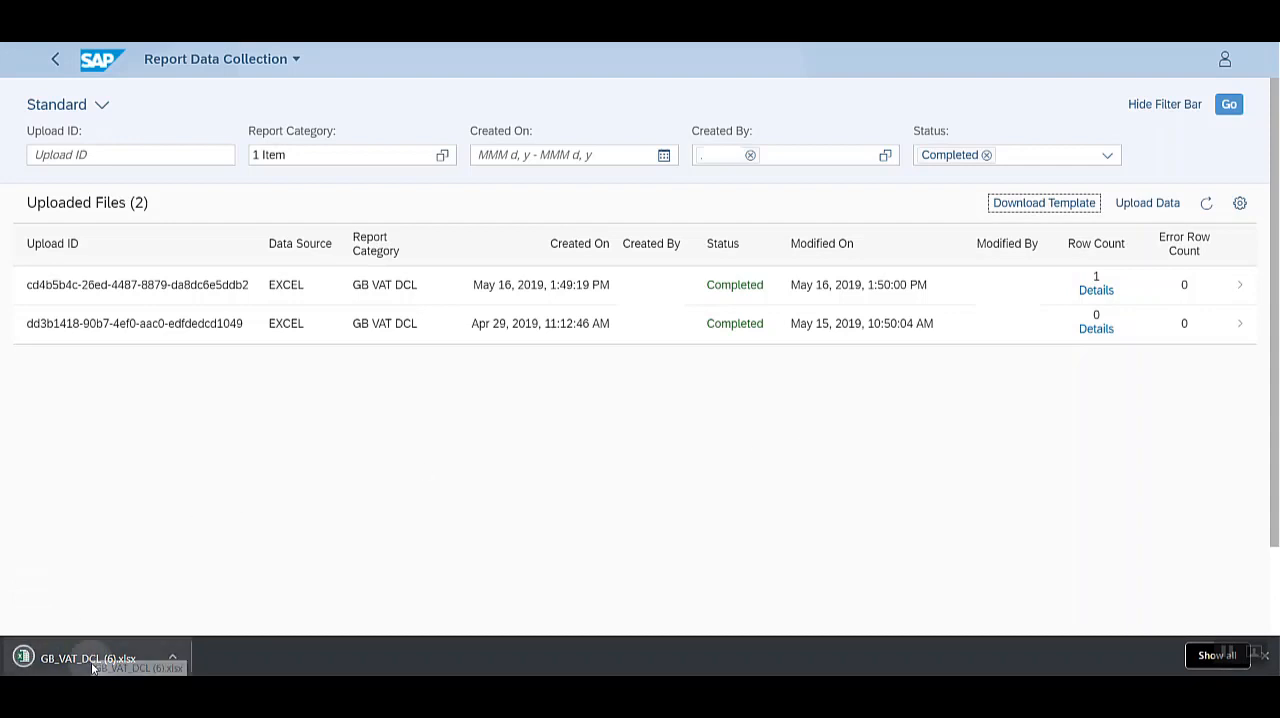
# Step: Review the downloaded template's AccountingTaxLines sheet in Excel and return to Report Data Collection
pyautogui.click(90, 658)
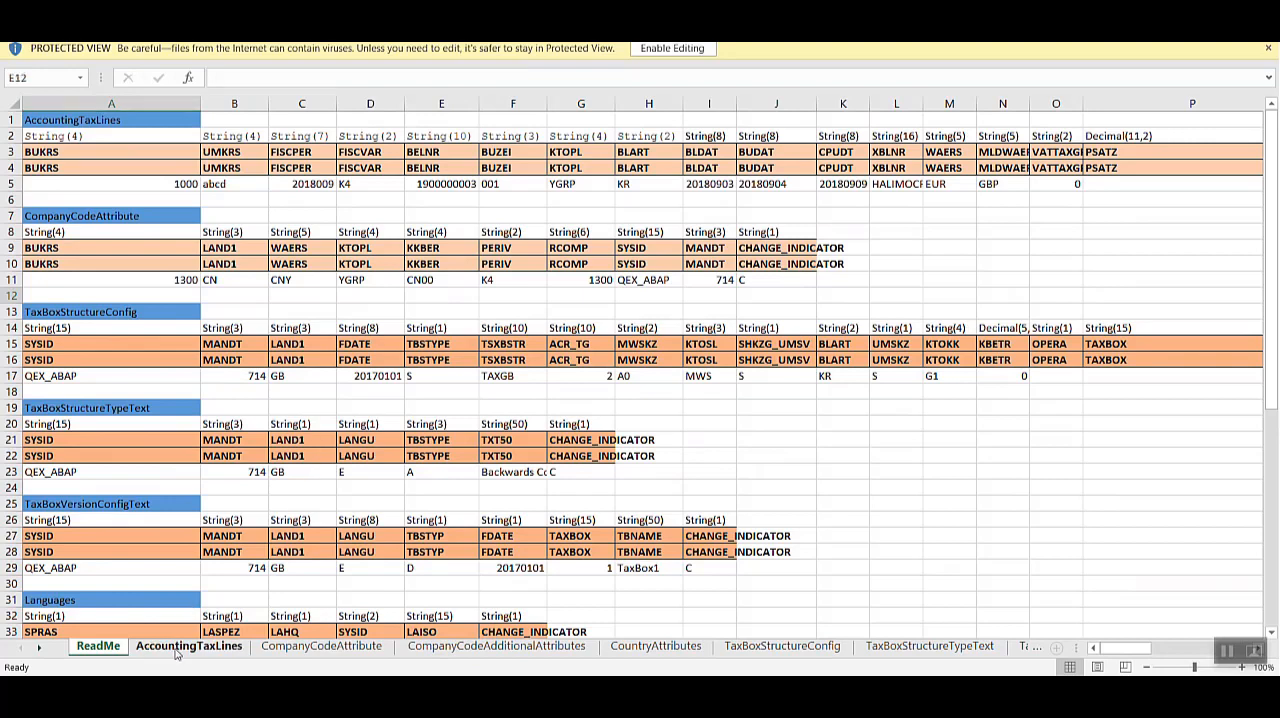
pyautogui.click(320, 644)
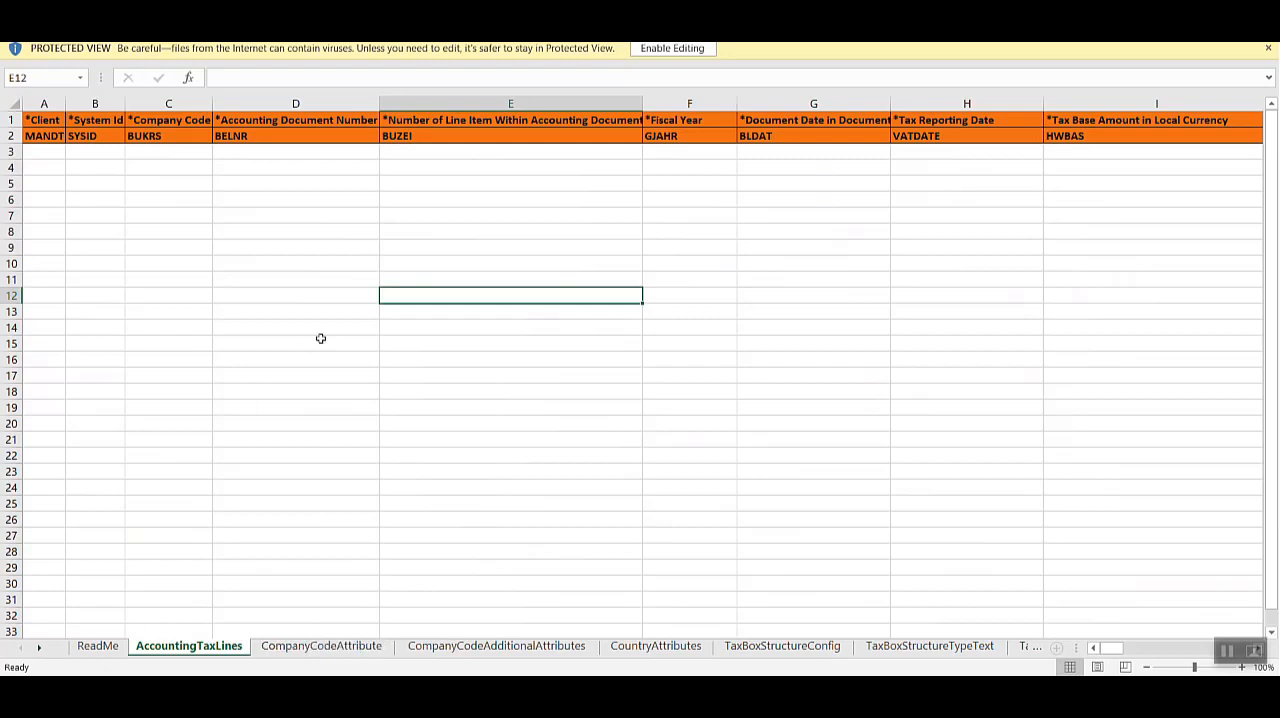
pyautogui.click(320, 644)
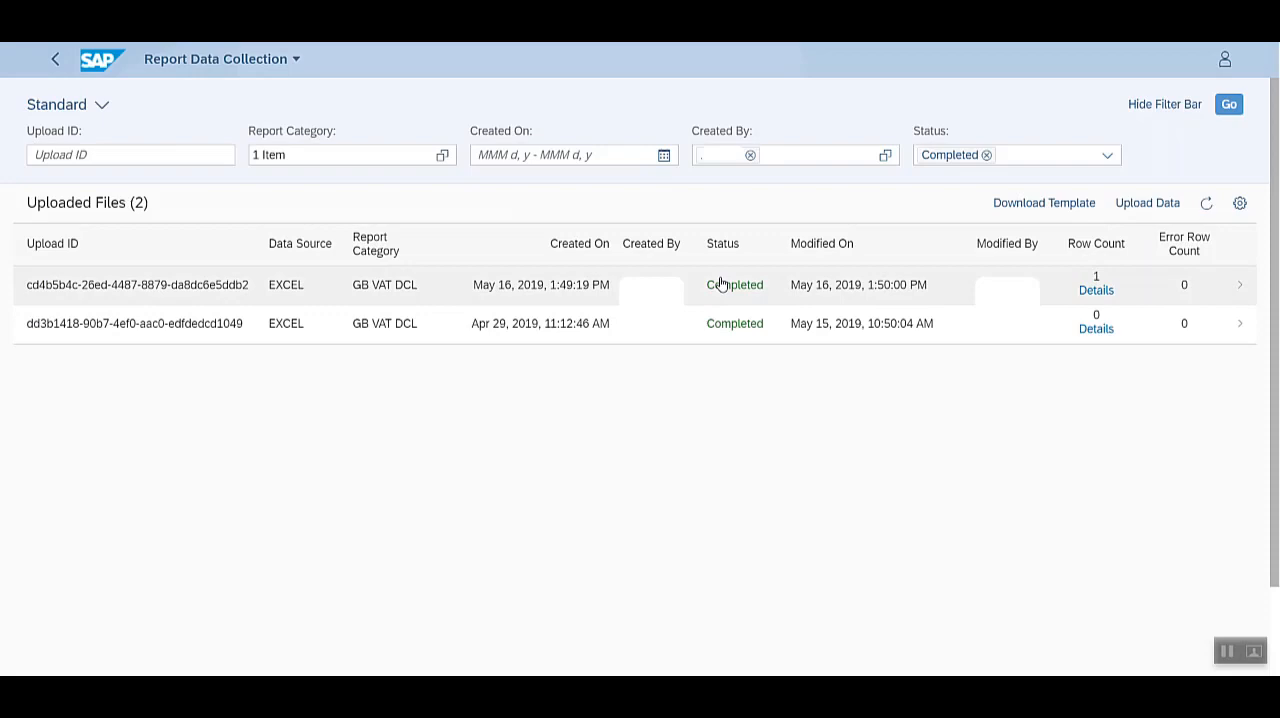
pyautogui.moveTo(1148, 202)
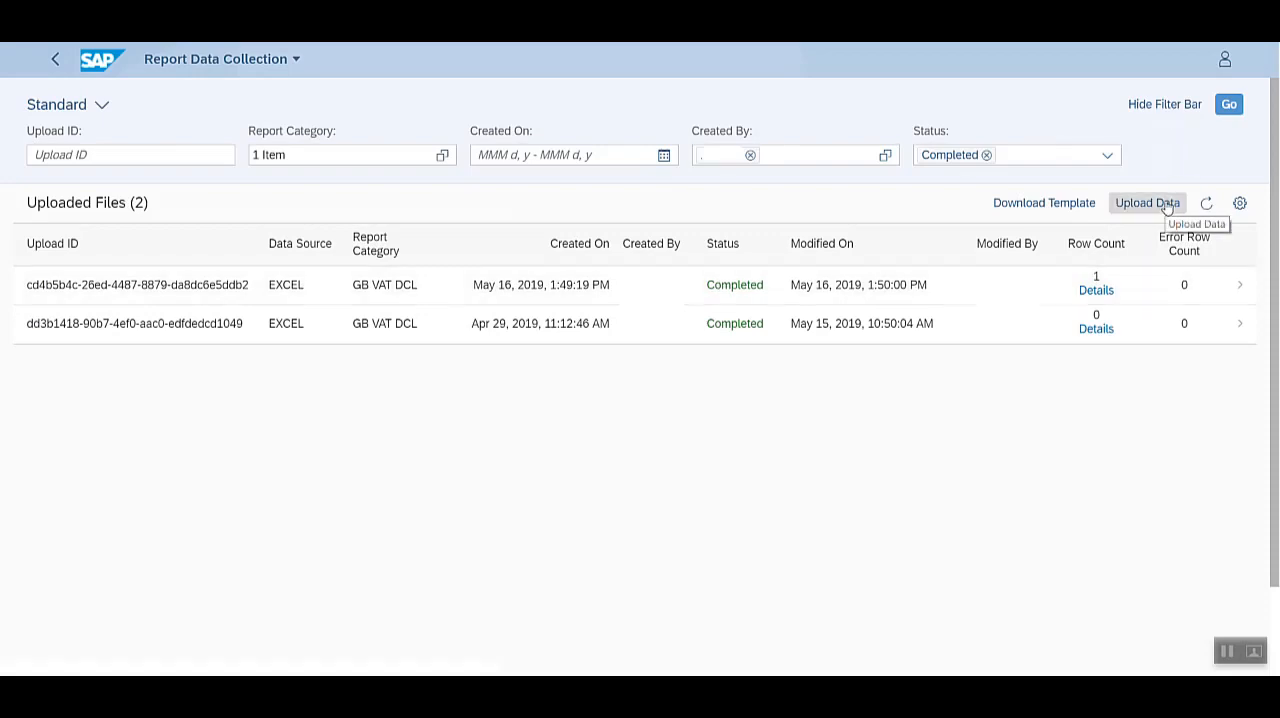
# Step: Start a data upload with GB_VAT_DCL as the report category
pyautogui.click(1148, 202)
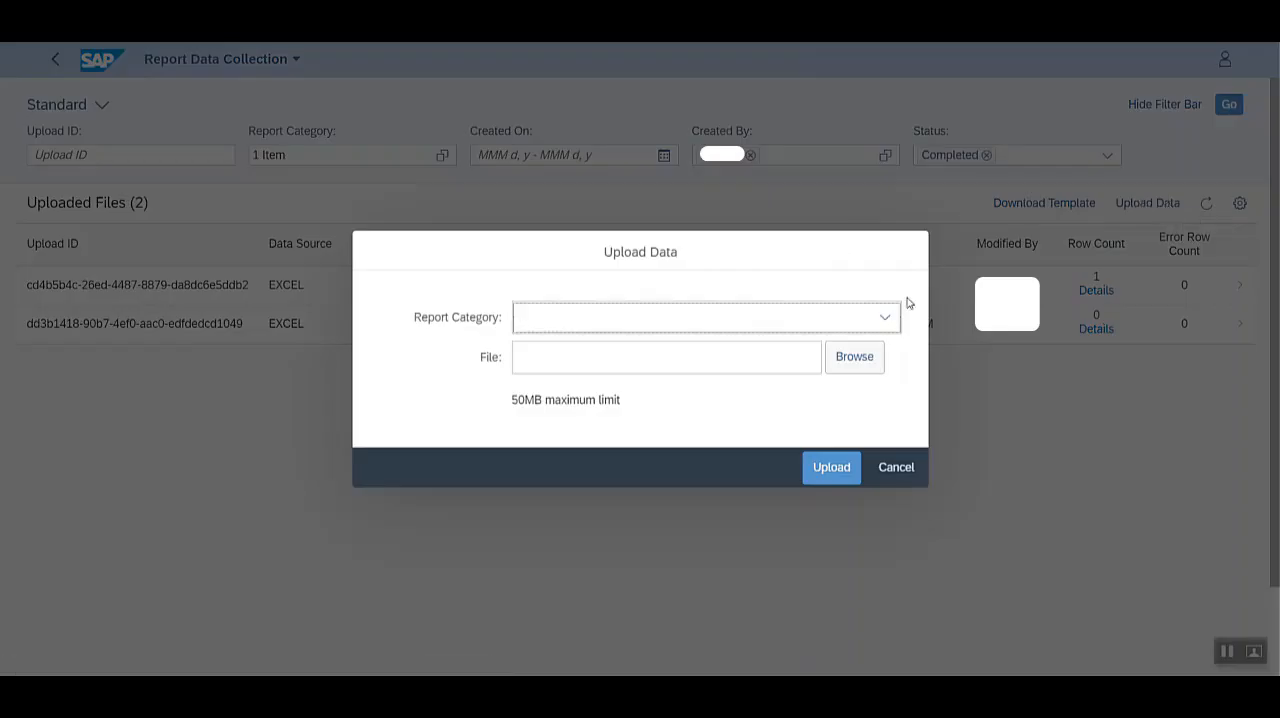
pyautogui.write('GB_VAT_DCL')
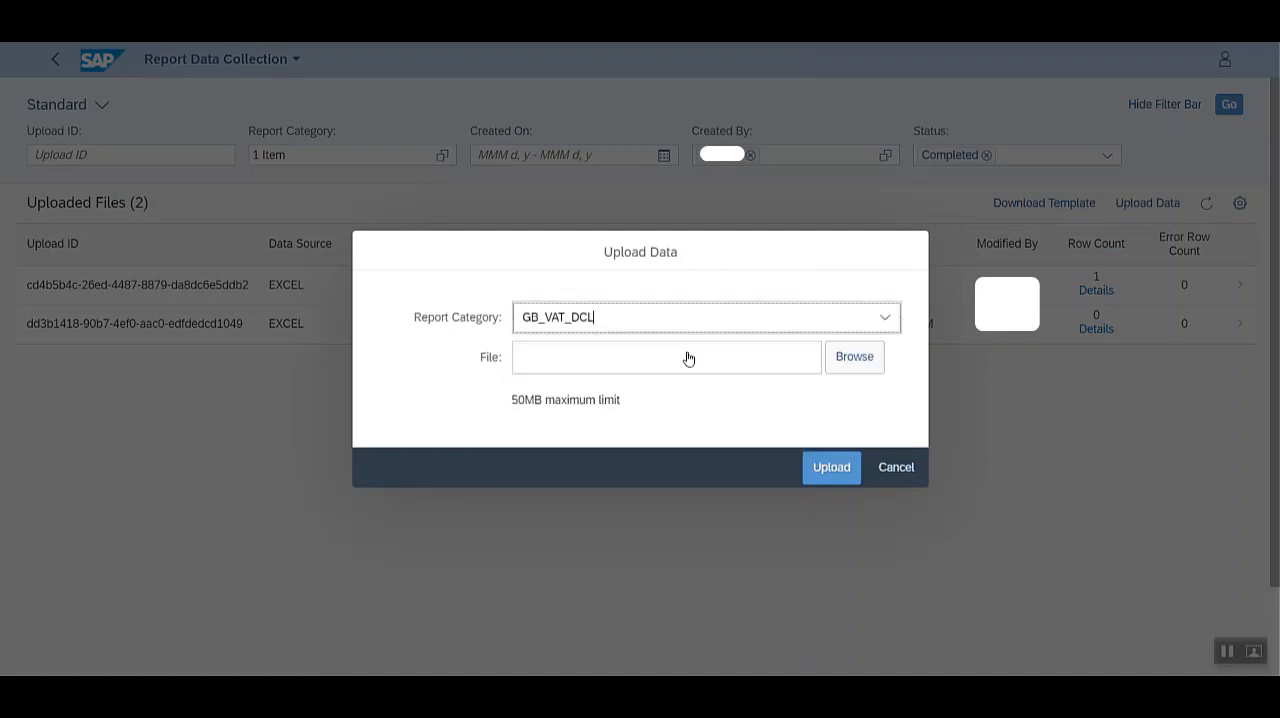
pyautogui.moveTo(664, 370)
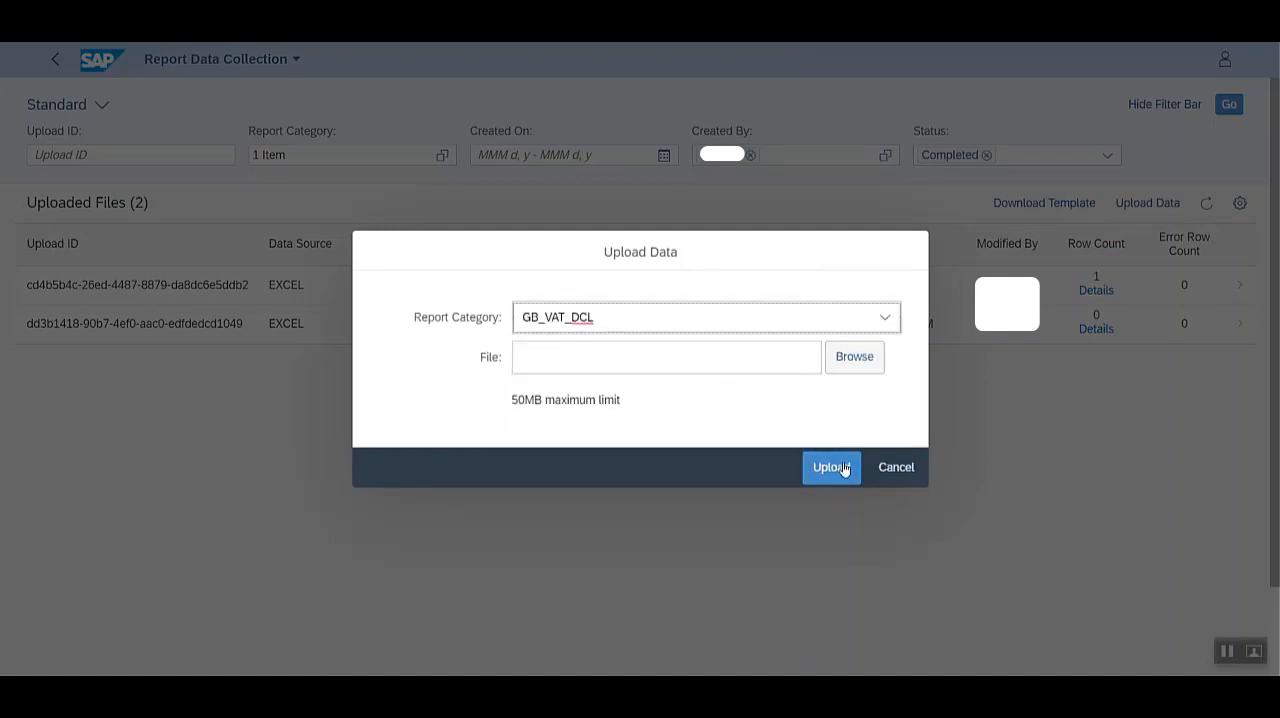
pyautogui.moveTo(1080, 244)
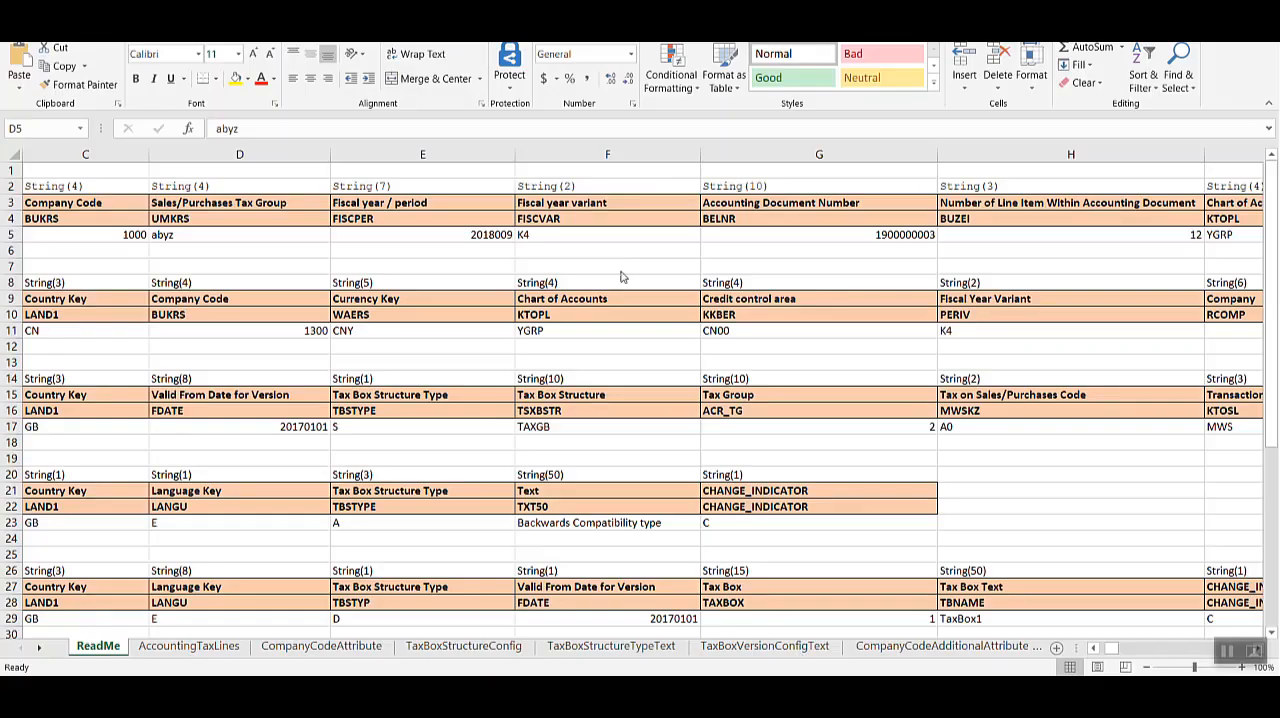
pyautogui.moveTo(162, 608)
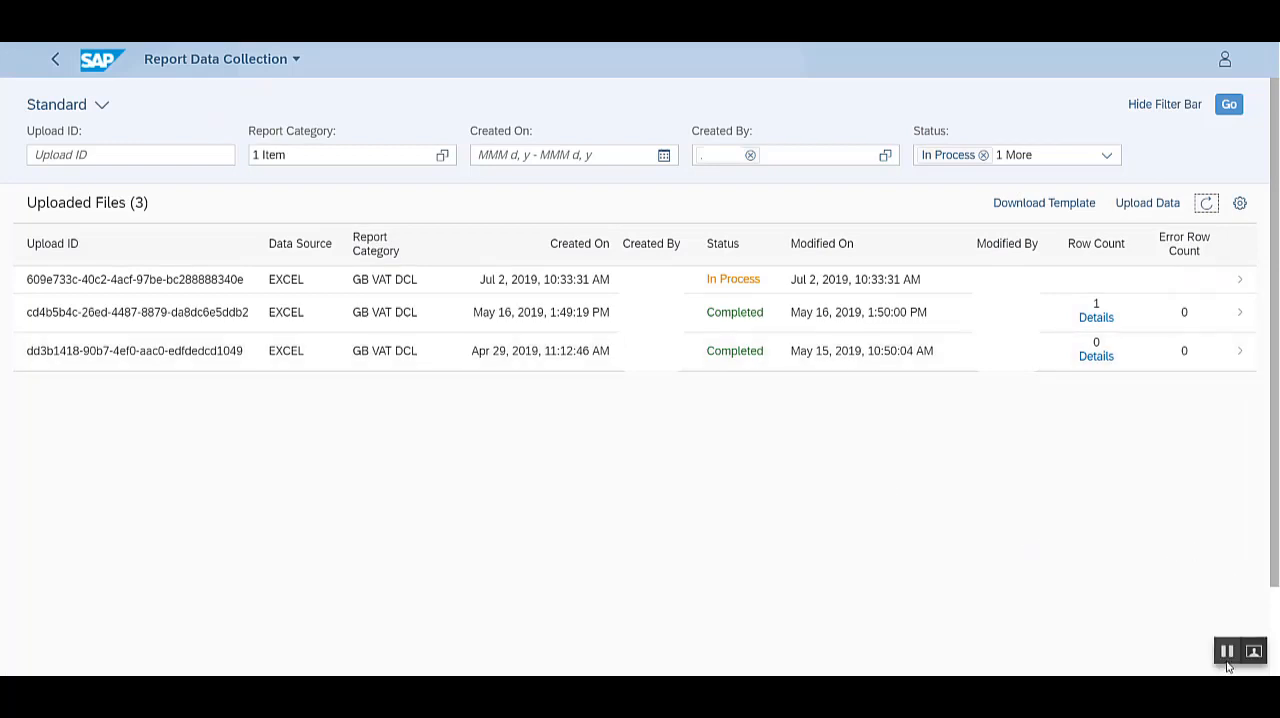
# Step: Refresh until the Jul 2, 2019 upload shows Completed and view its zero error records
pyautogui.click(1208, 202)
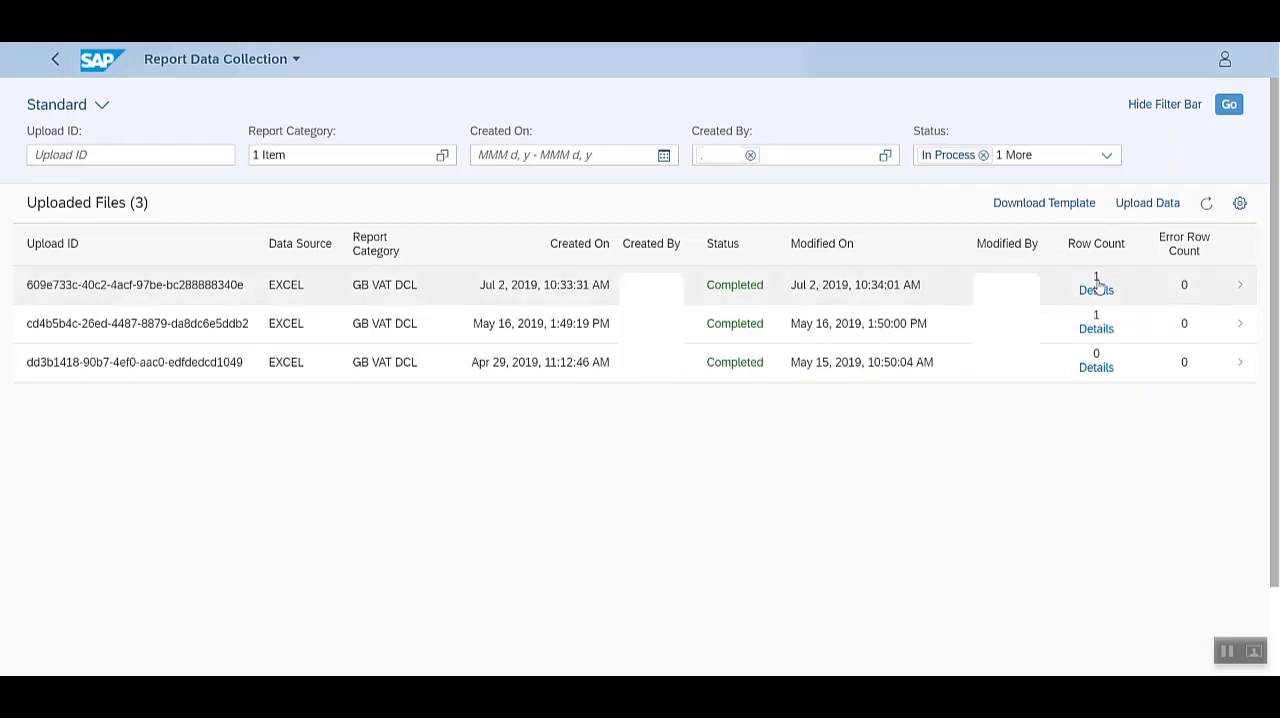
pyautogui.moveTo(1228, 290)
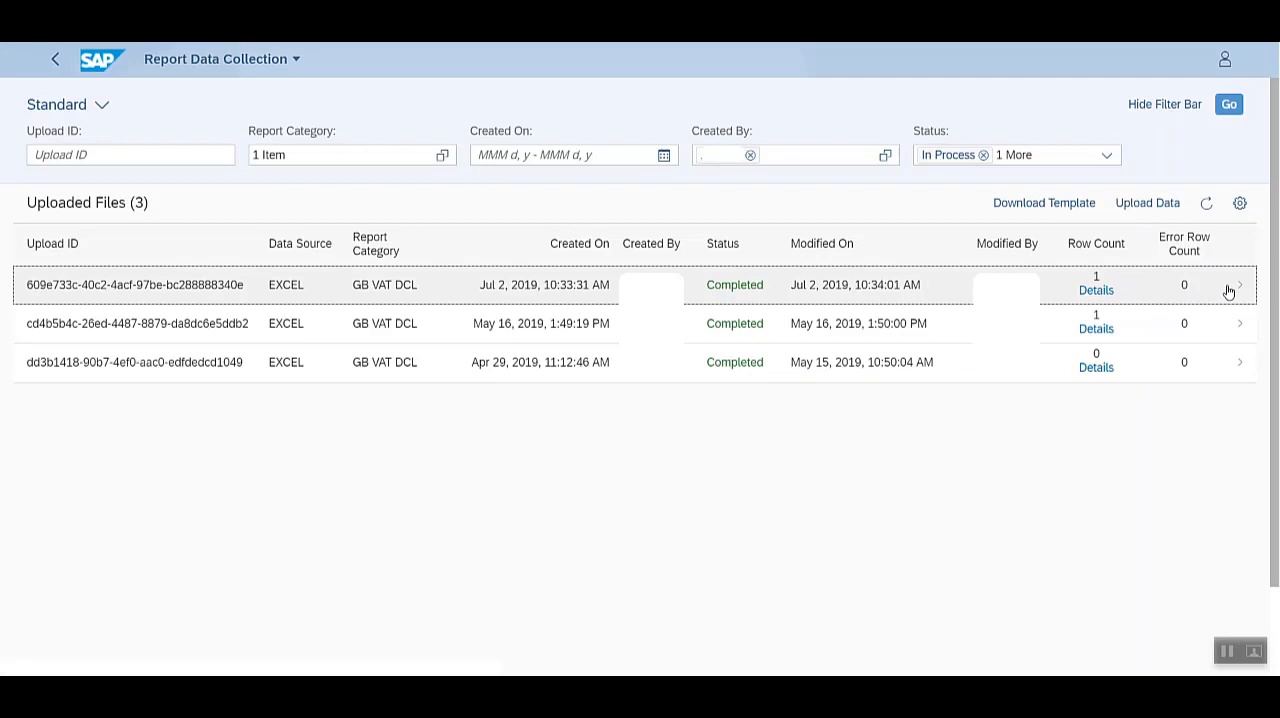
pyautogui.click(1240, 284)
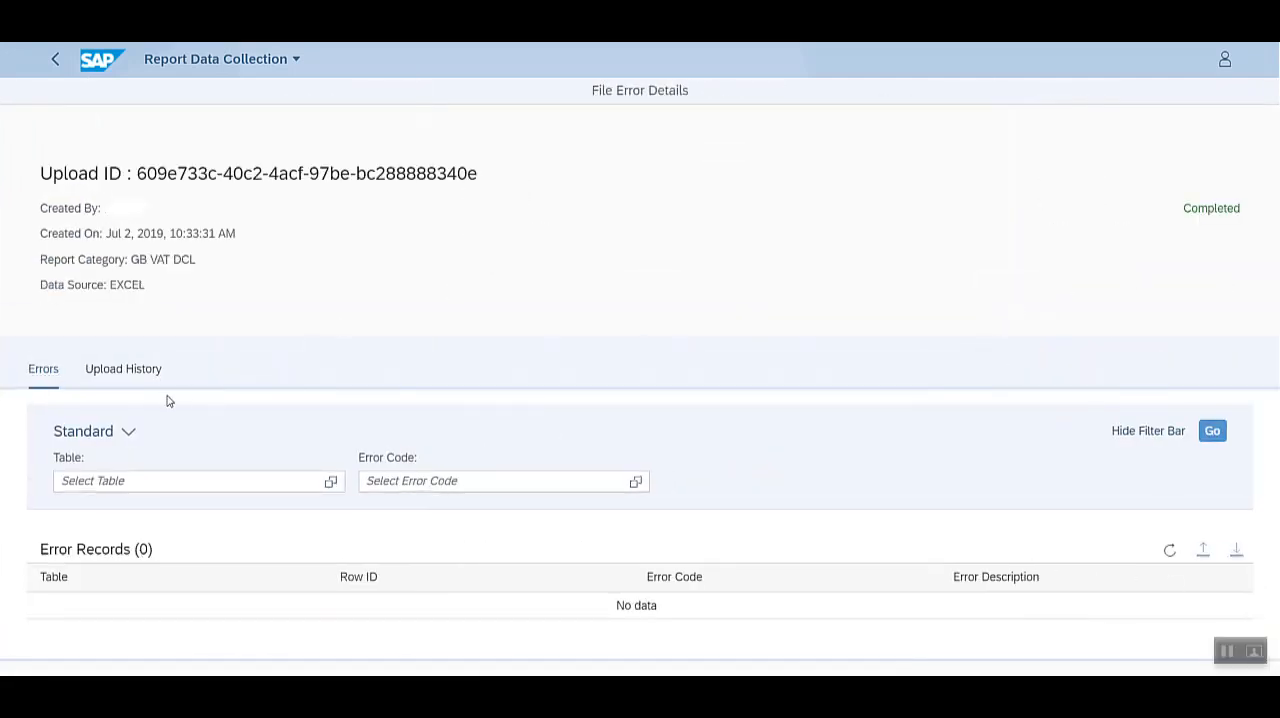
pyautogui.moveTo(156, 644)
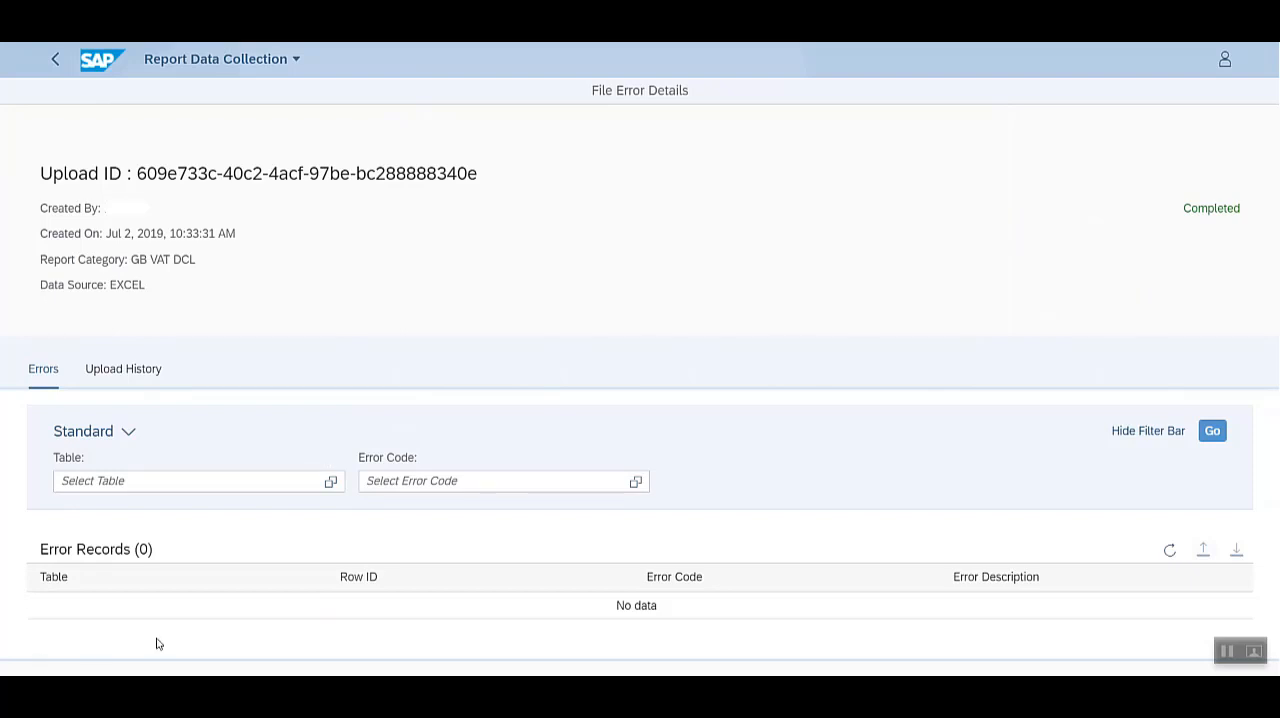
pyautogui.moveTo(124, 368)
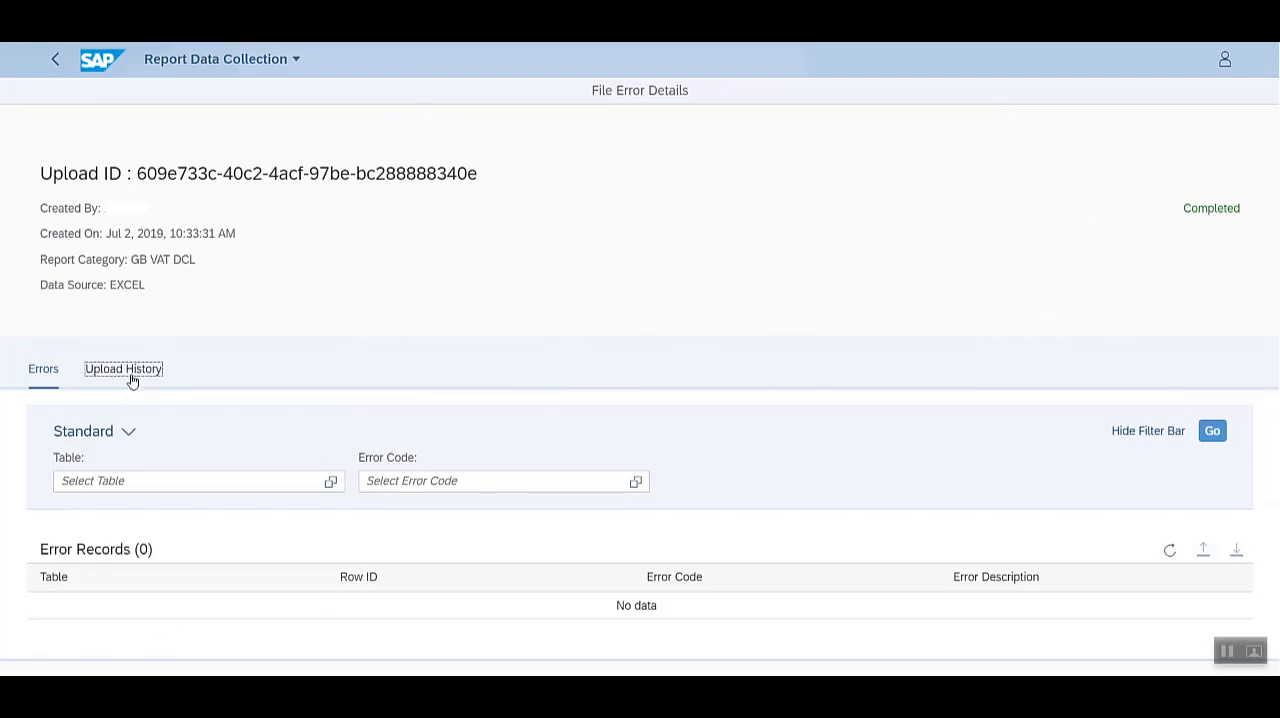
# Step: Check Upload History: one original 34 KB Excel file, Completed, 1 row, no errors
pyautogui.click(124, 368)
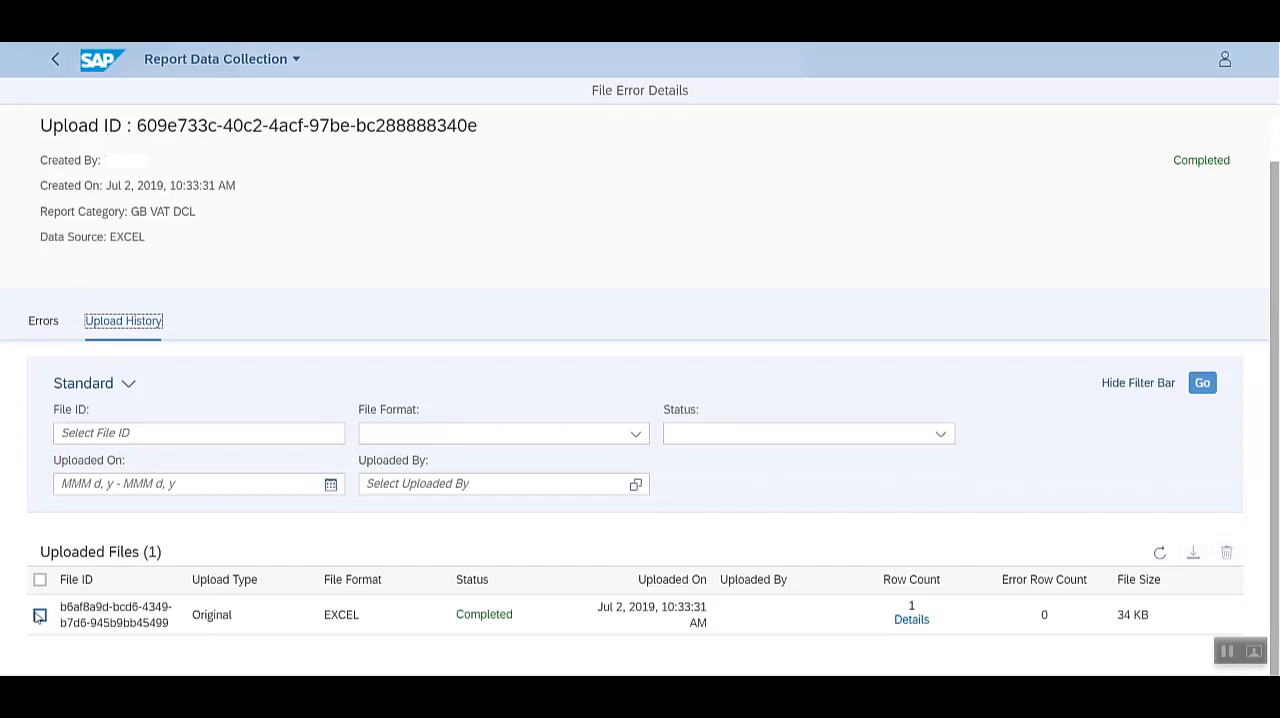
pyautogui.click(40, 614)
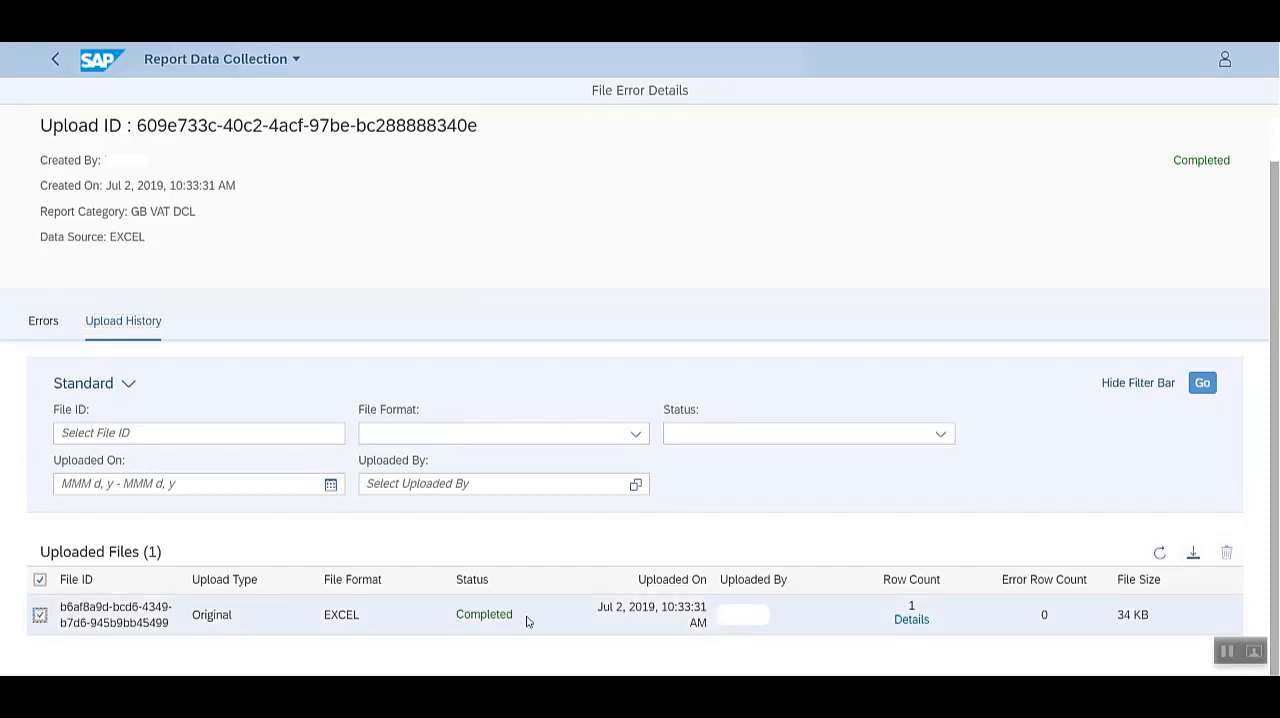
pyautogui.moveTo(1172, 518)
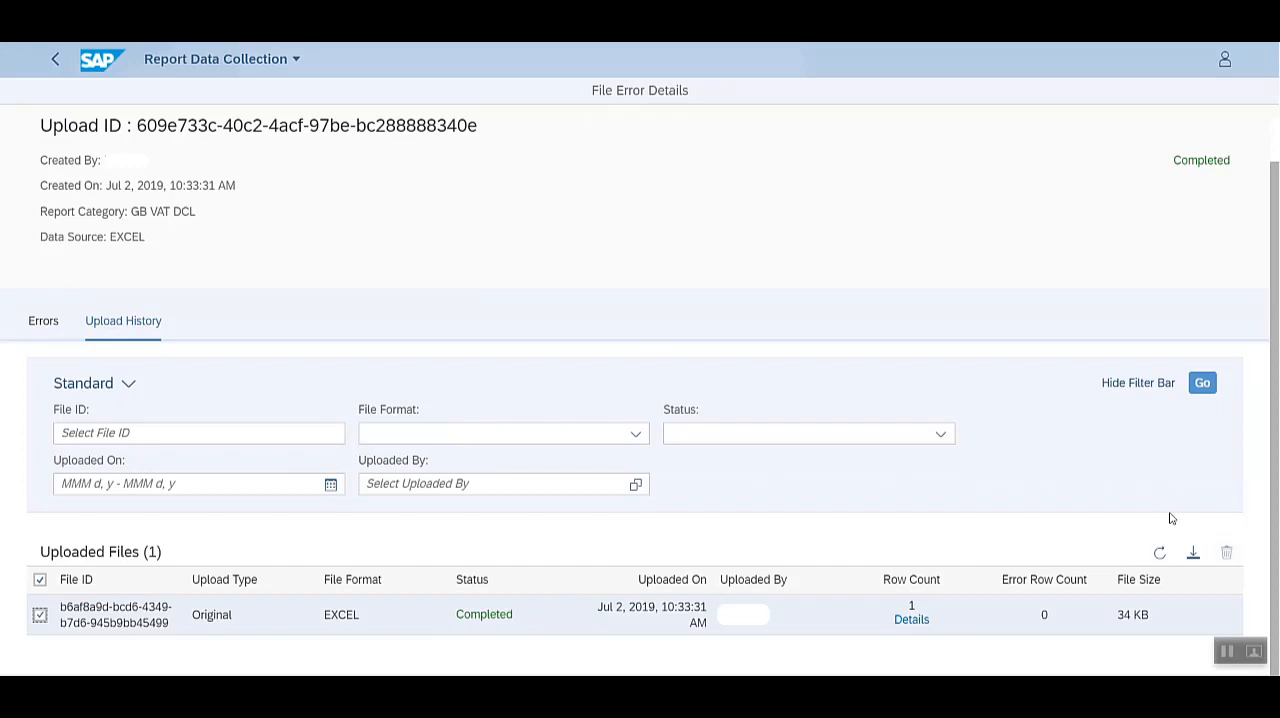
pyautogui.moveTo(1192, 552)
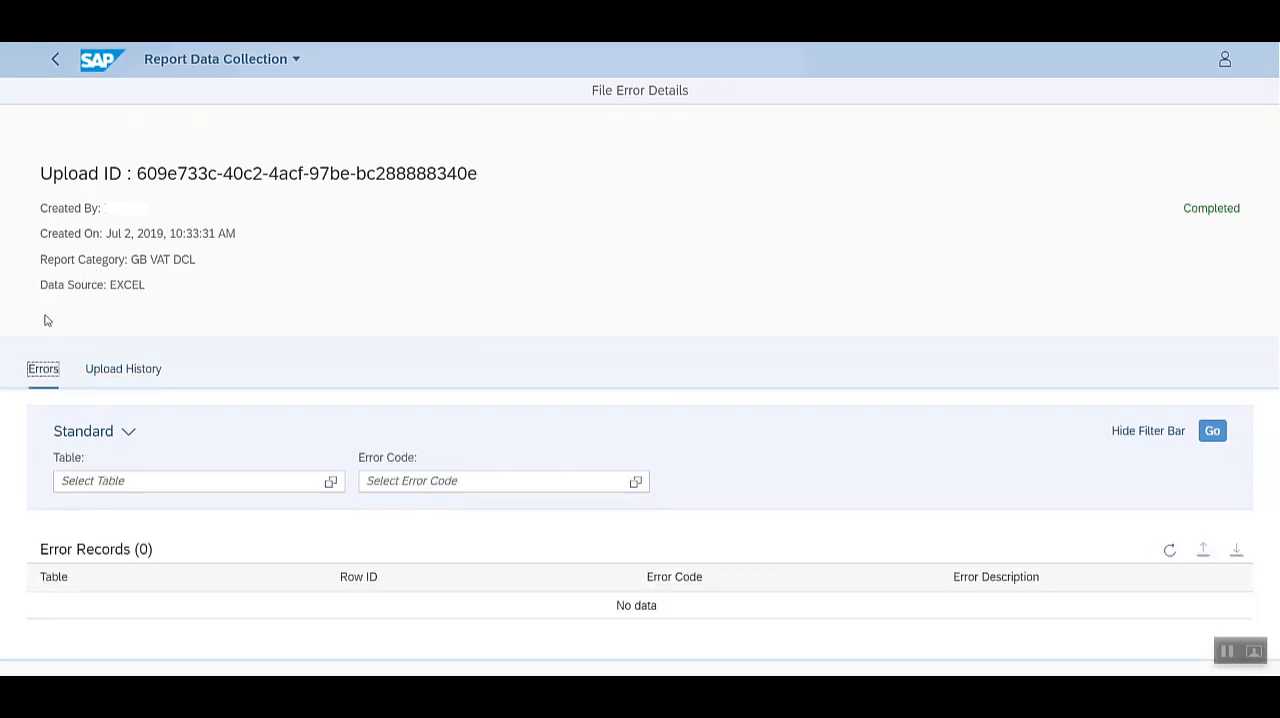
pyautogui.moveTo(1048, 546)
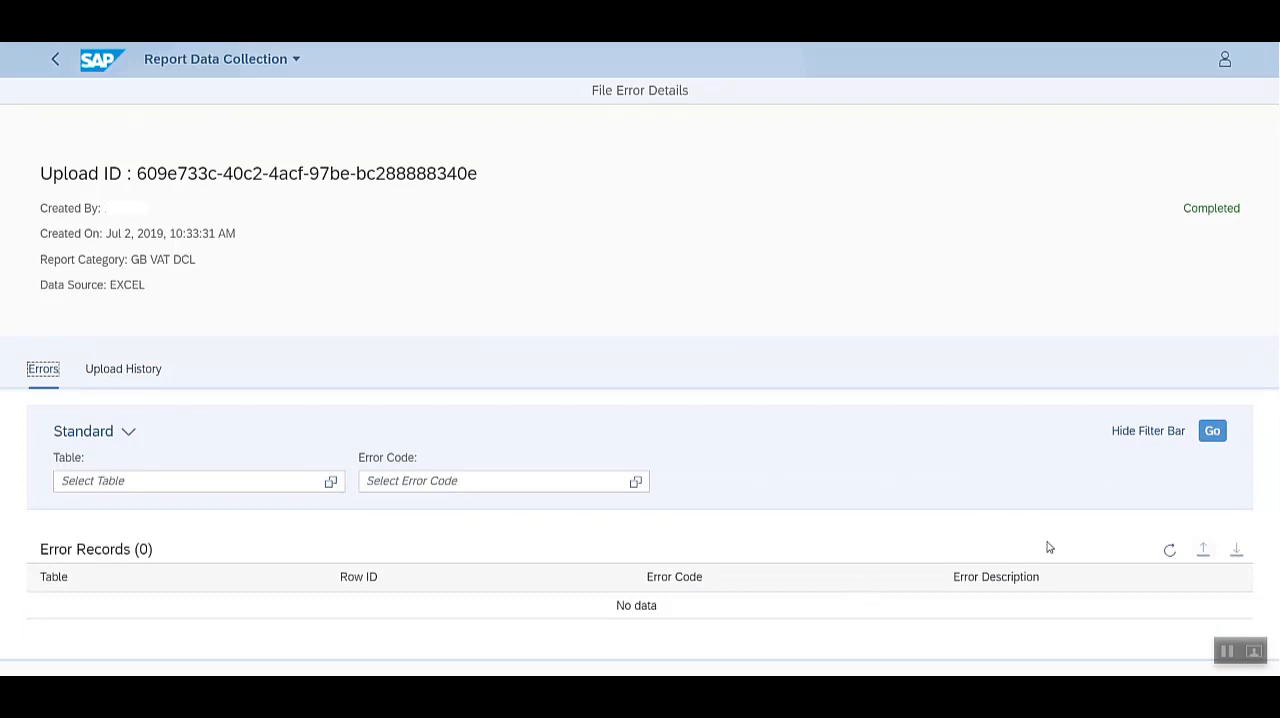
pyautogui.moveTo(1238, 552)
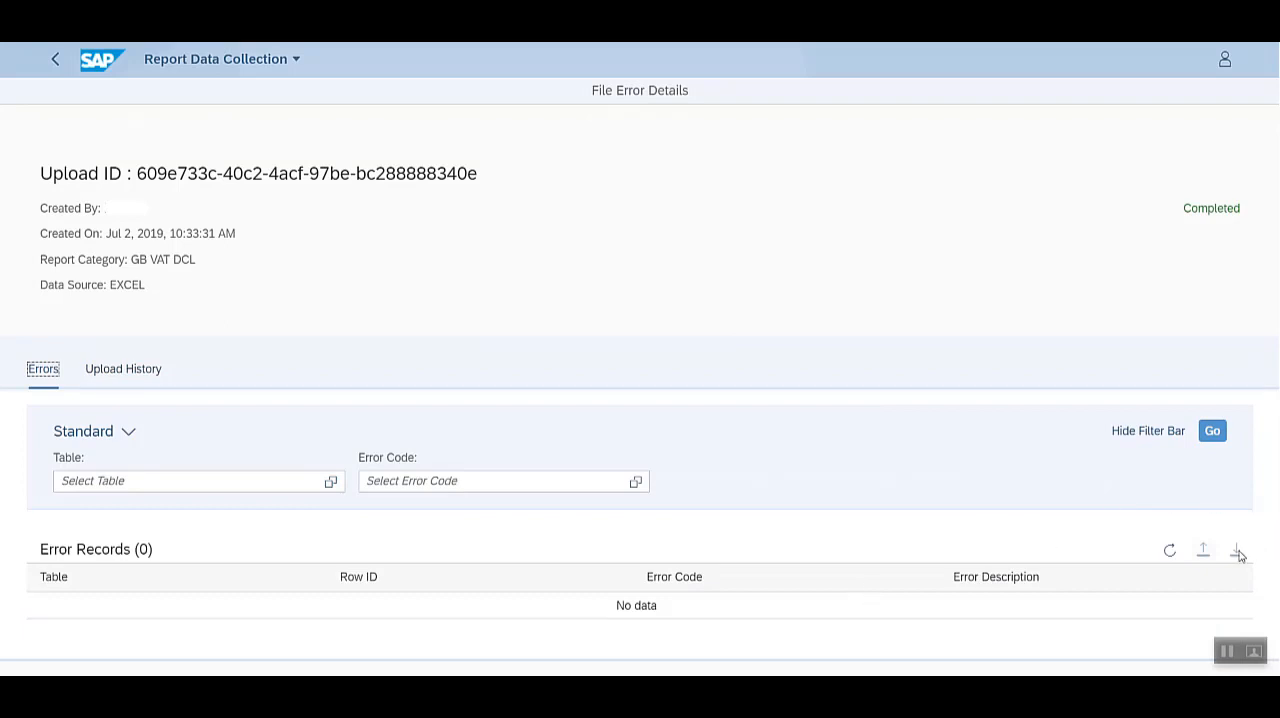
pyautogui.moveTo(1200, 560)
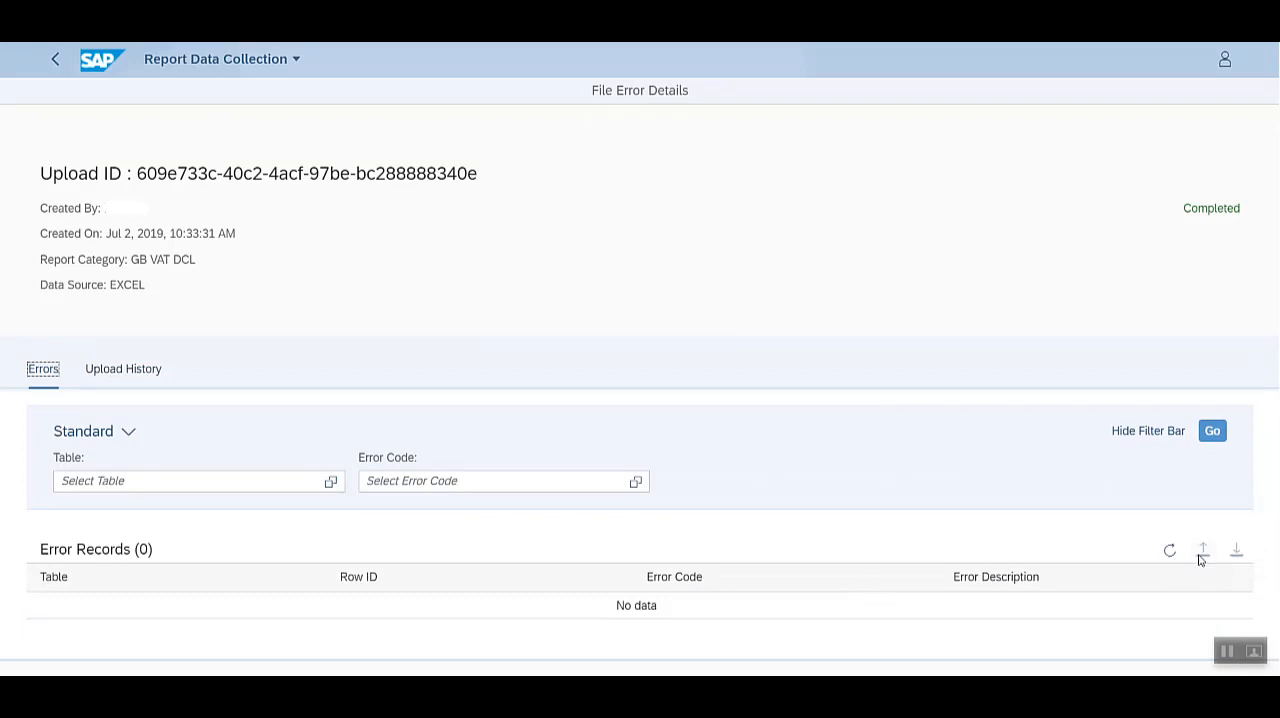
pyautogui.moveTo(1204, 550)
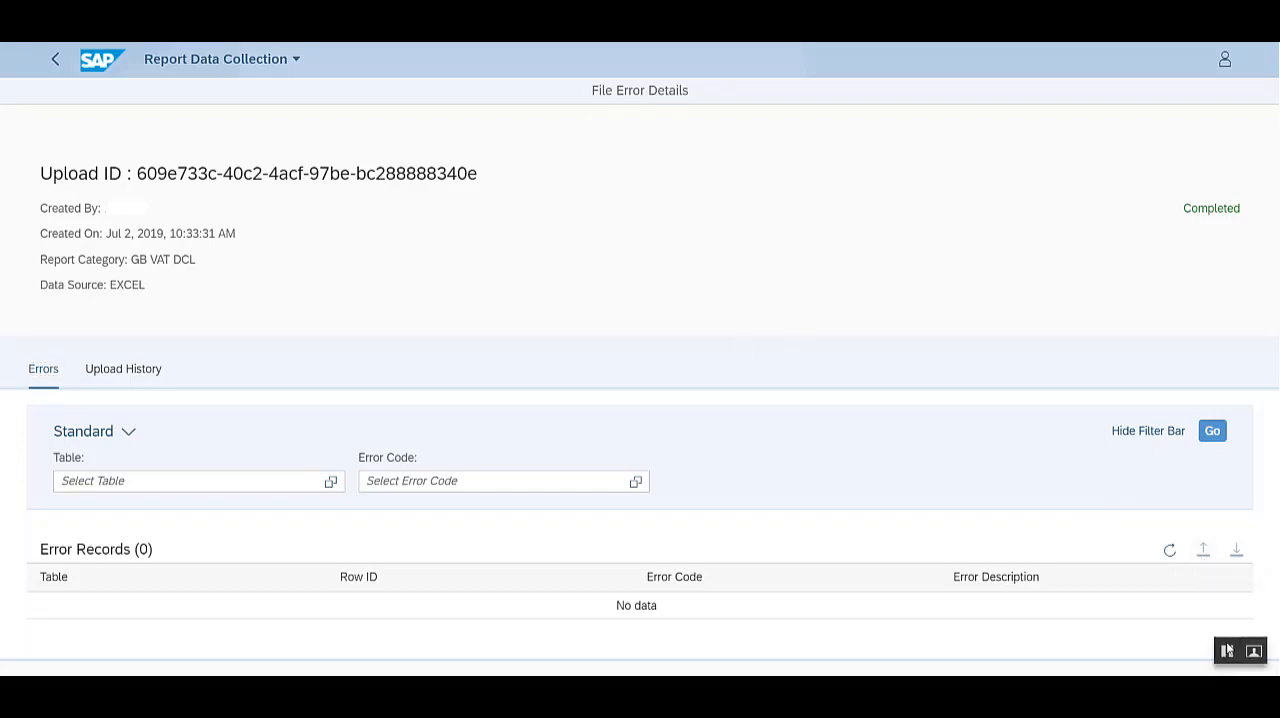
pyautogui.moveTo(768, 386)
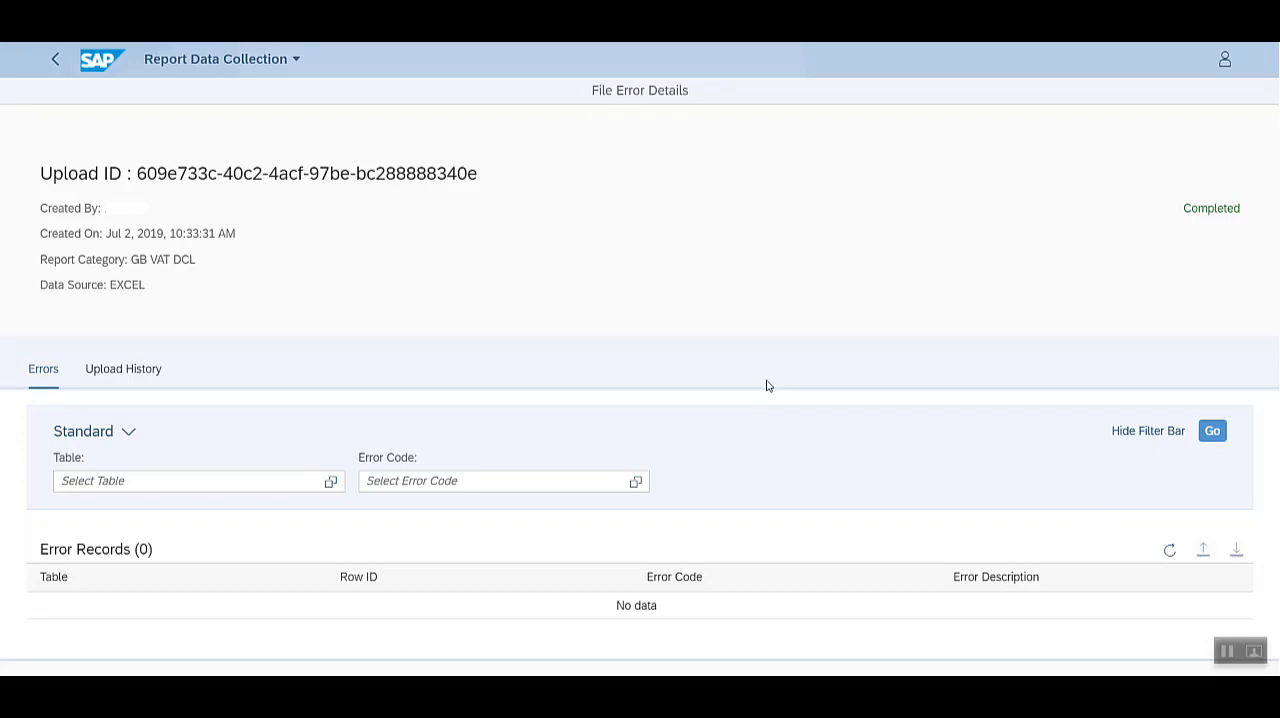